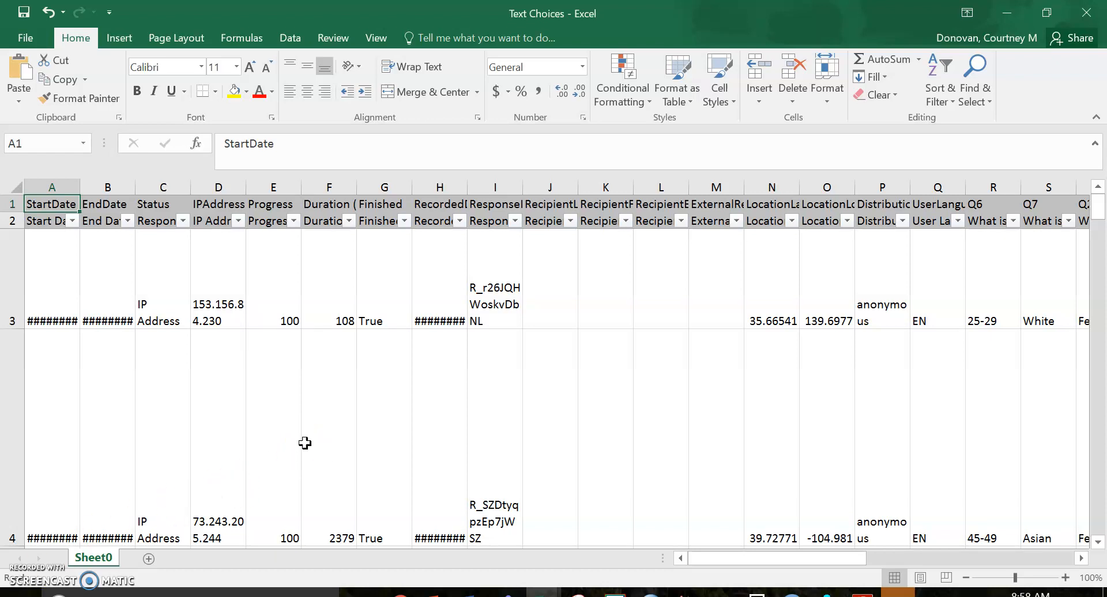
# - Review the metadata columns (StartDate, Progress, Duration, RecordedDate, ResponseId, etc.) and select through UserLanguage
pyautogui.click(106, 204)
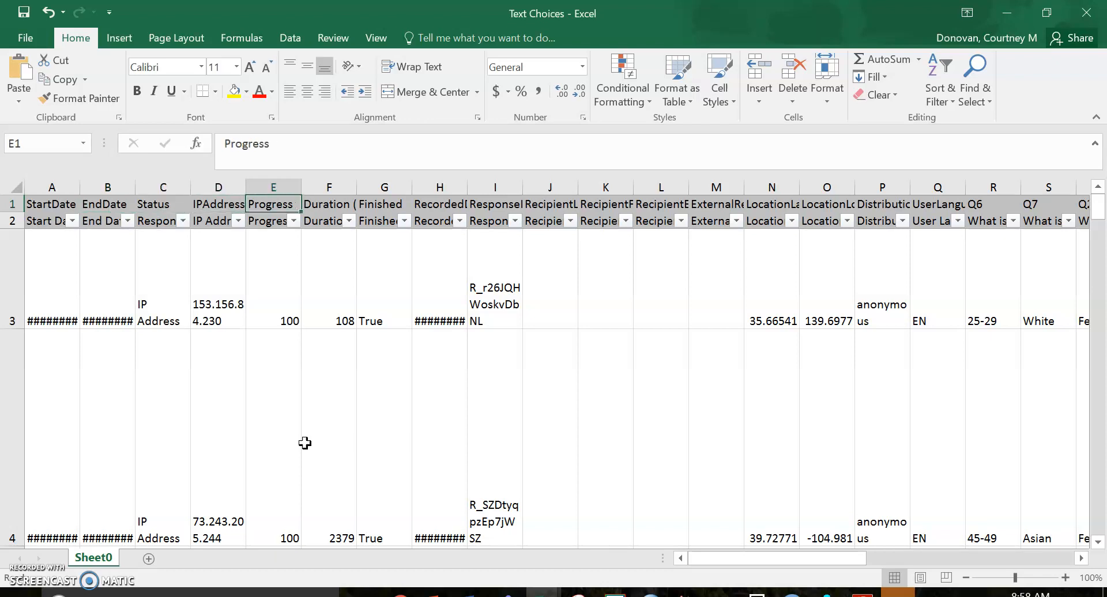
pyautogui.click(273, 282)
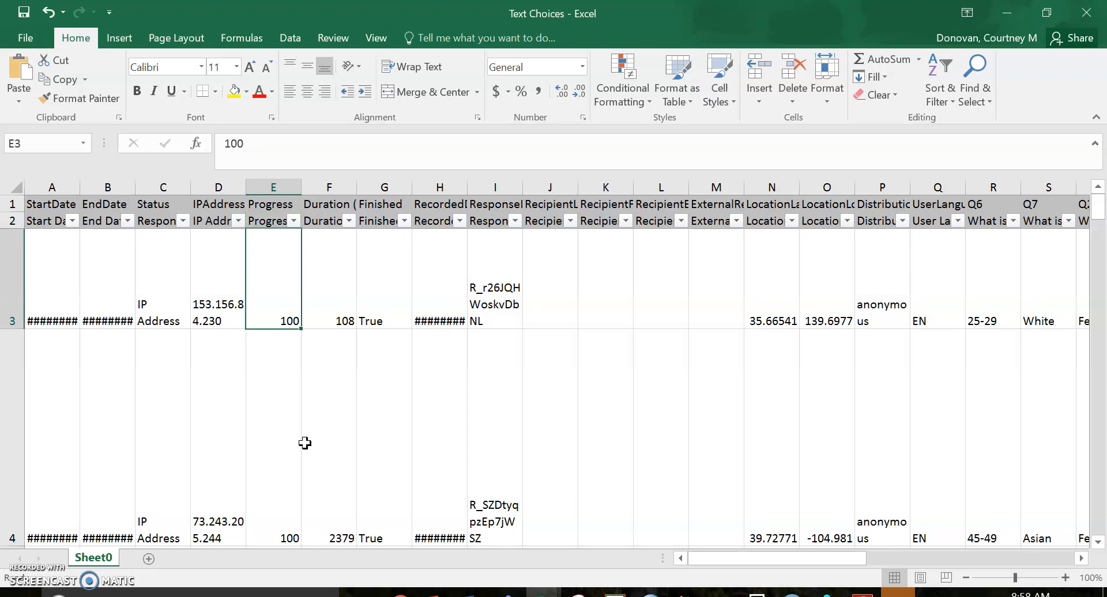
pyautogui.click(329, 187)
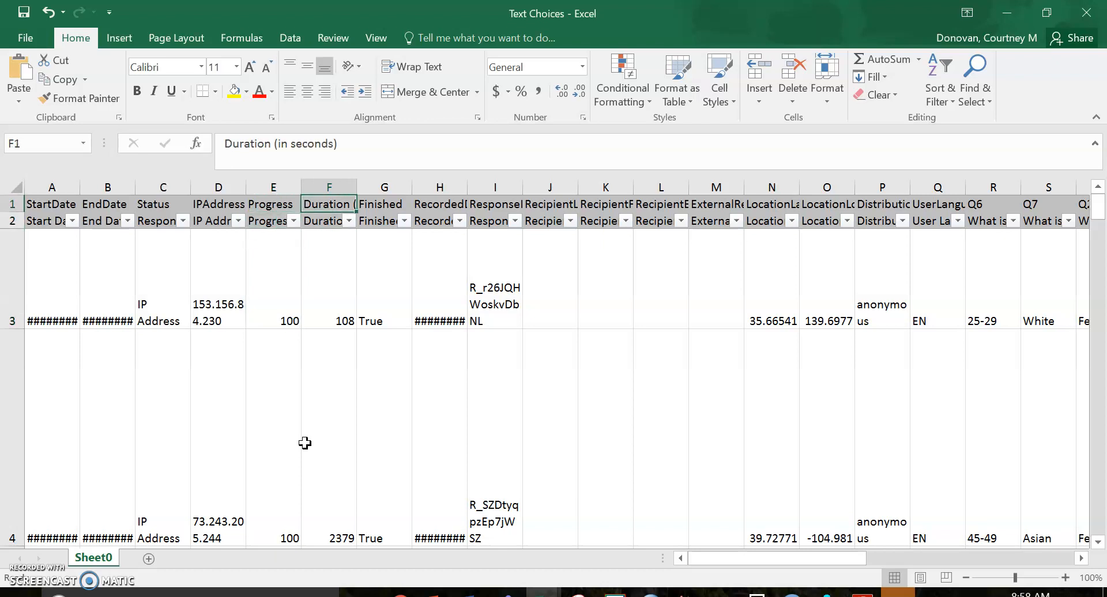
pyautogui.click(439, 188)
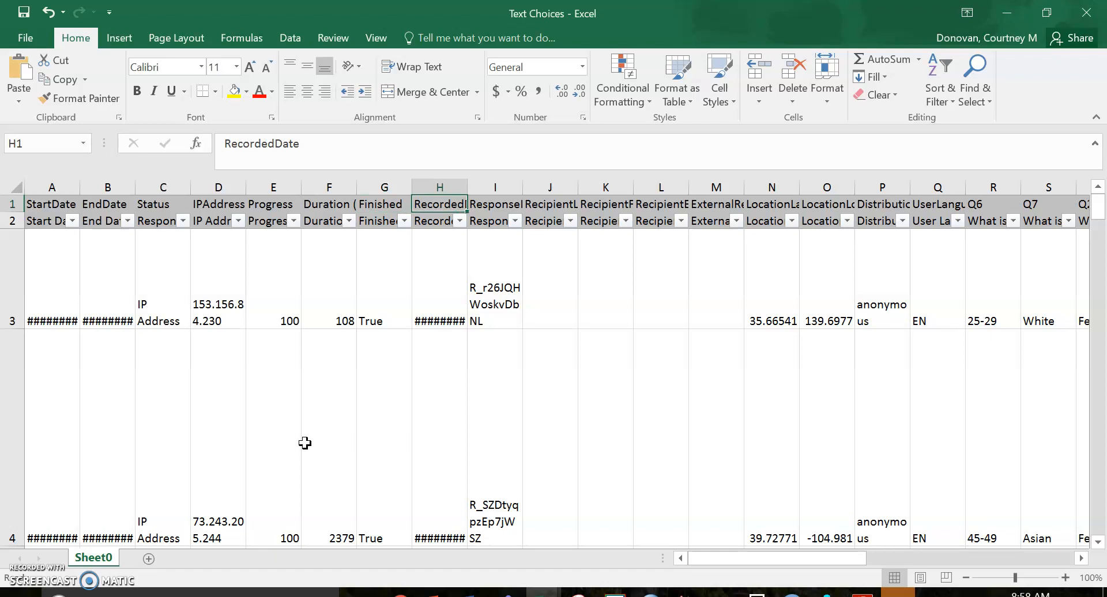
pyautogui.click(494, 205)
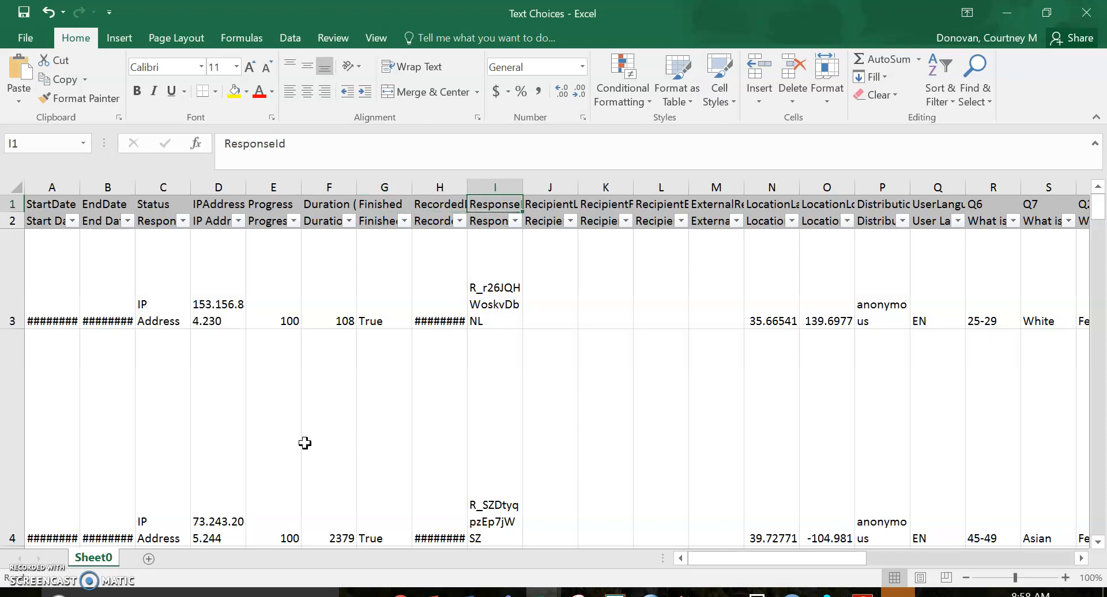
pyautogui.click(606, 205)
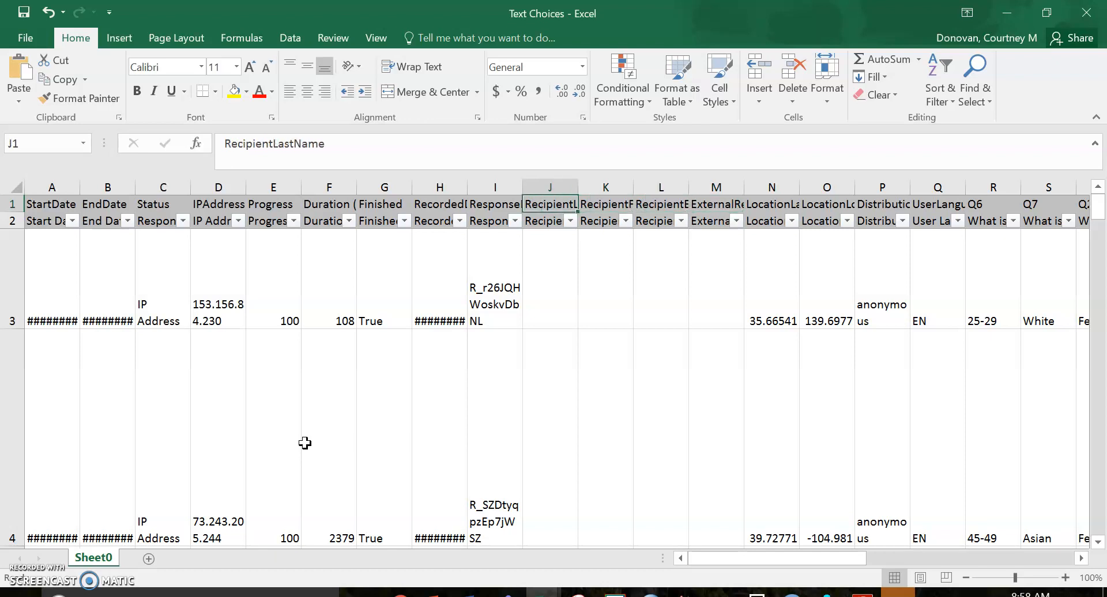
pyautogui.click(771, 204)
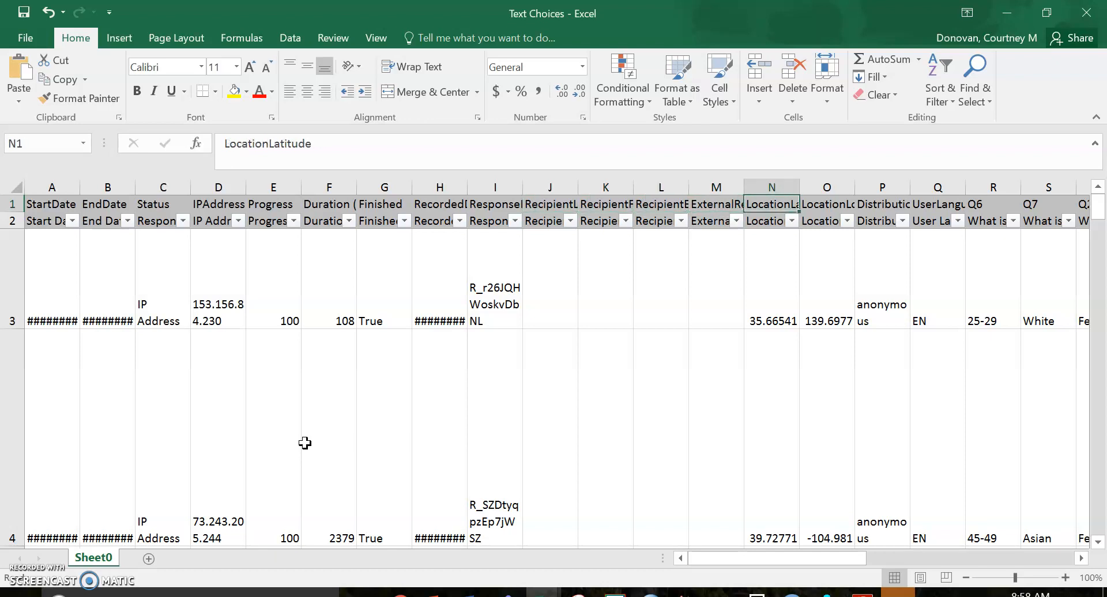
pyautogui.click(827, 204)
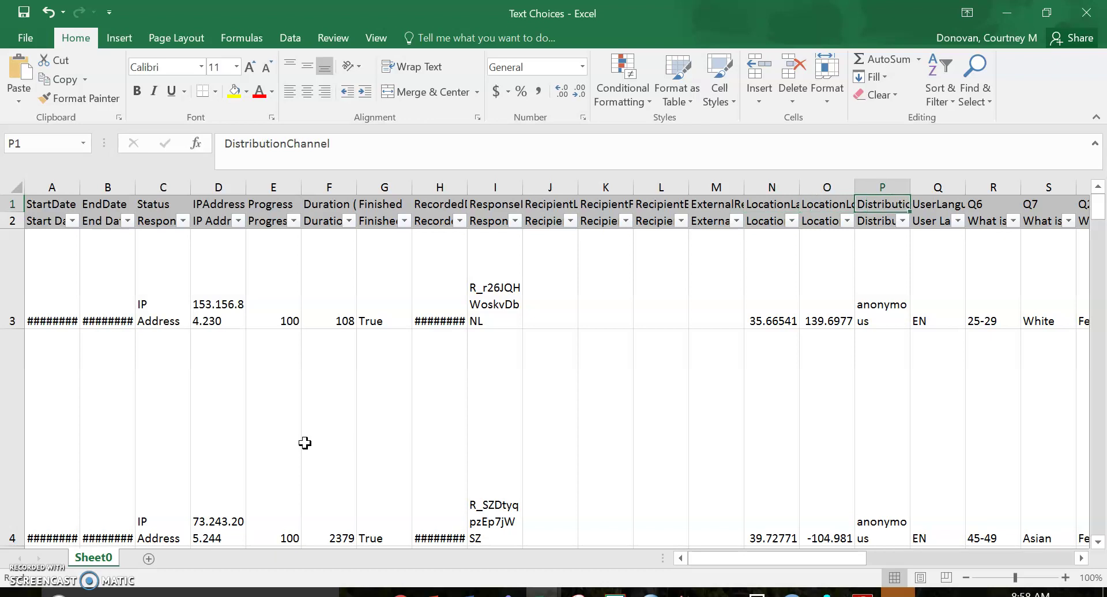
pyautogui.click(937, 204)
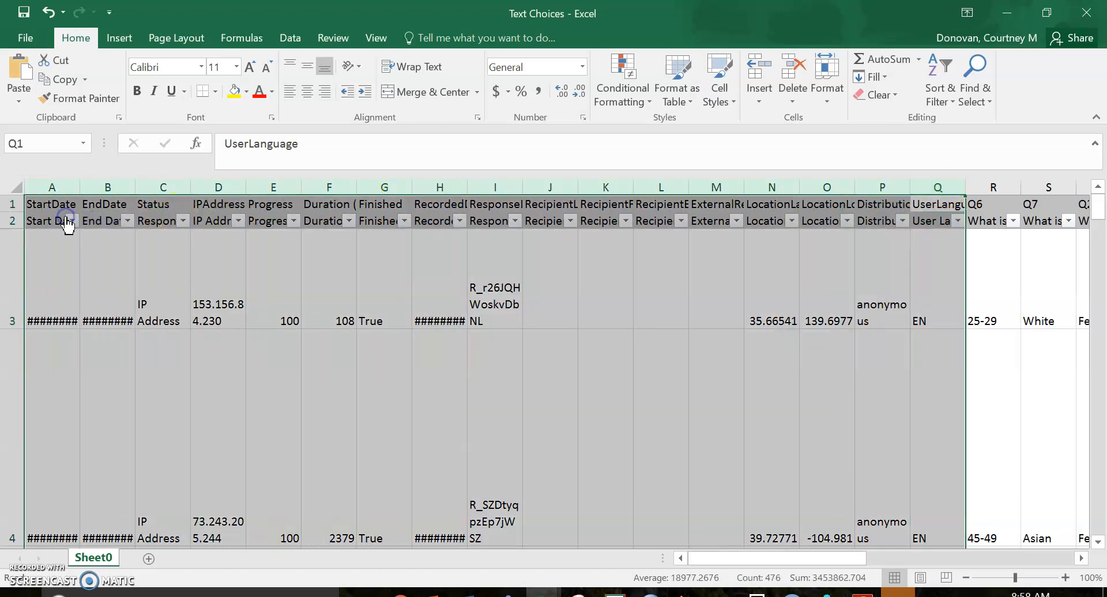
# - Delete the metadata columns, check the Q6 and Q2 headers, and select the variable-name row
pyautogui.rightClick(65, 222)
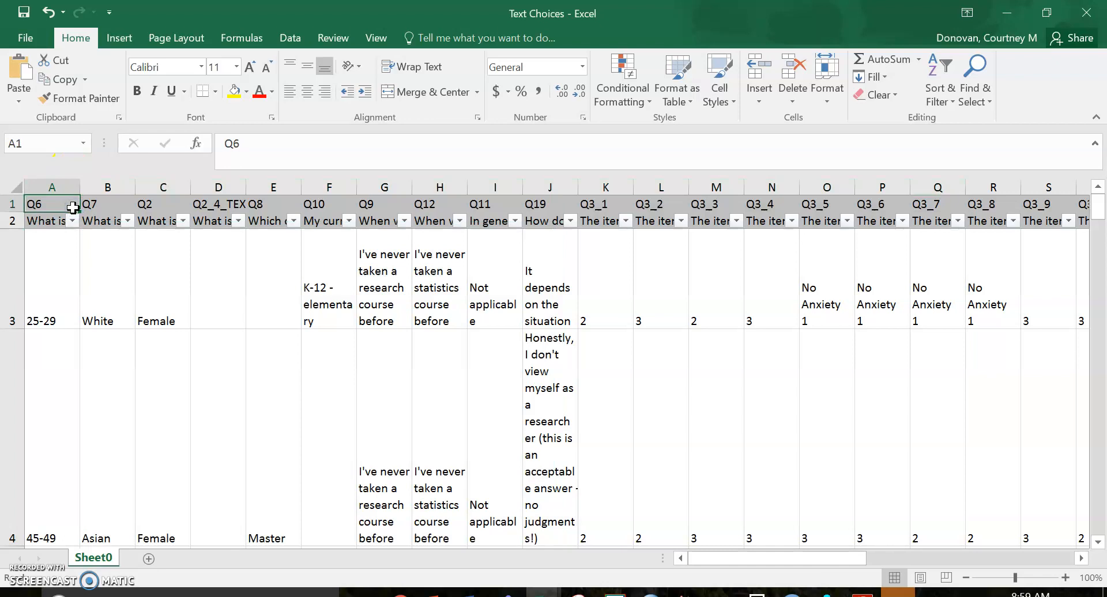
pyautogui.click(162, 204)
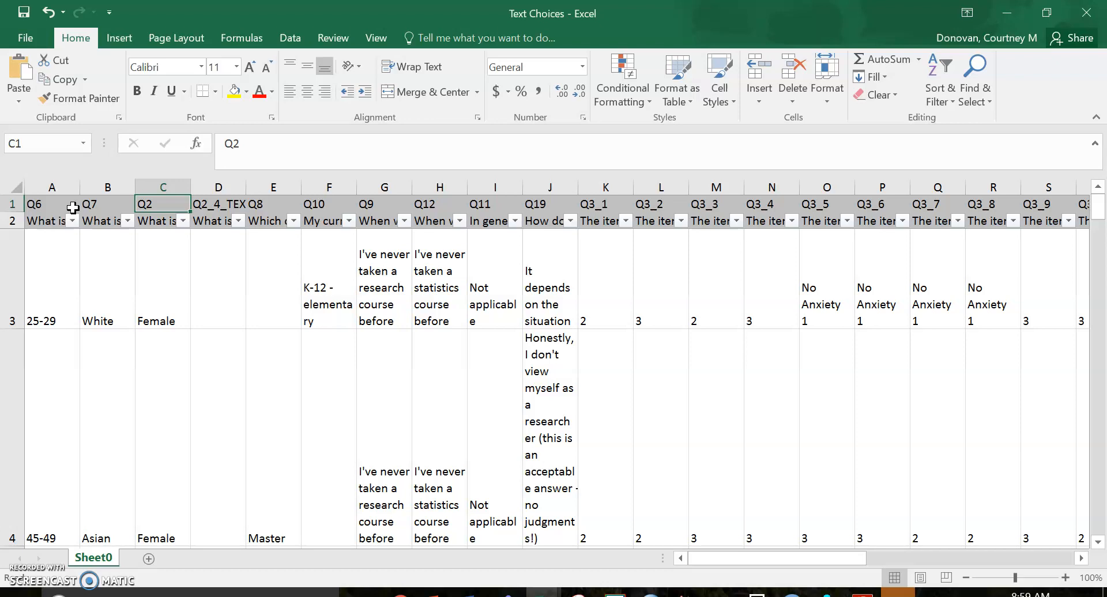
pyautogui.click(44, 205)
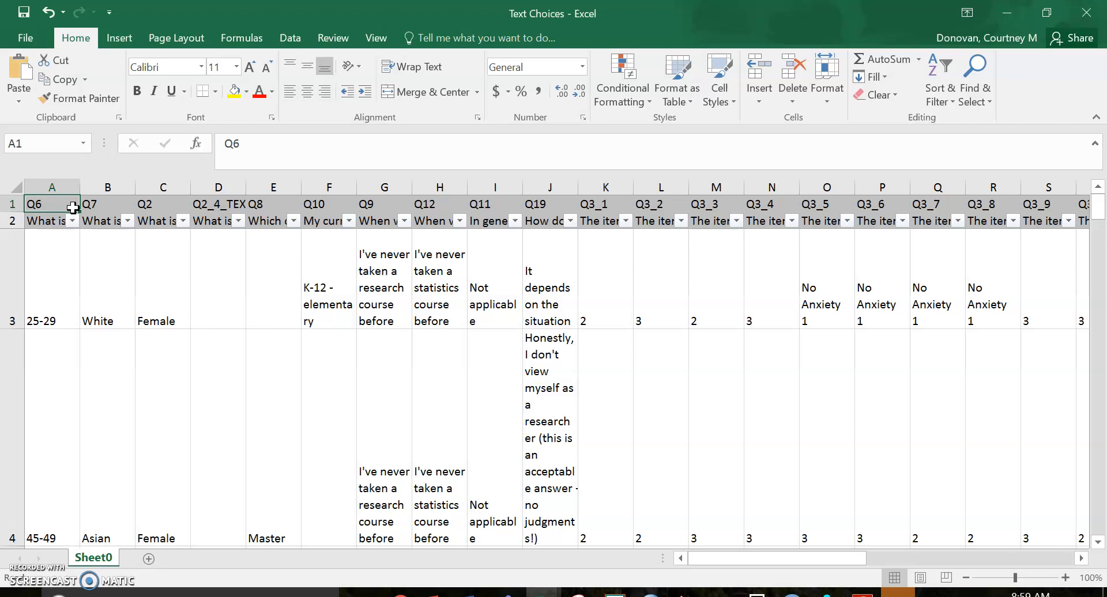
pyautogui.click(44, 221)
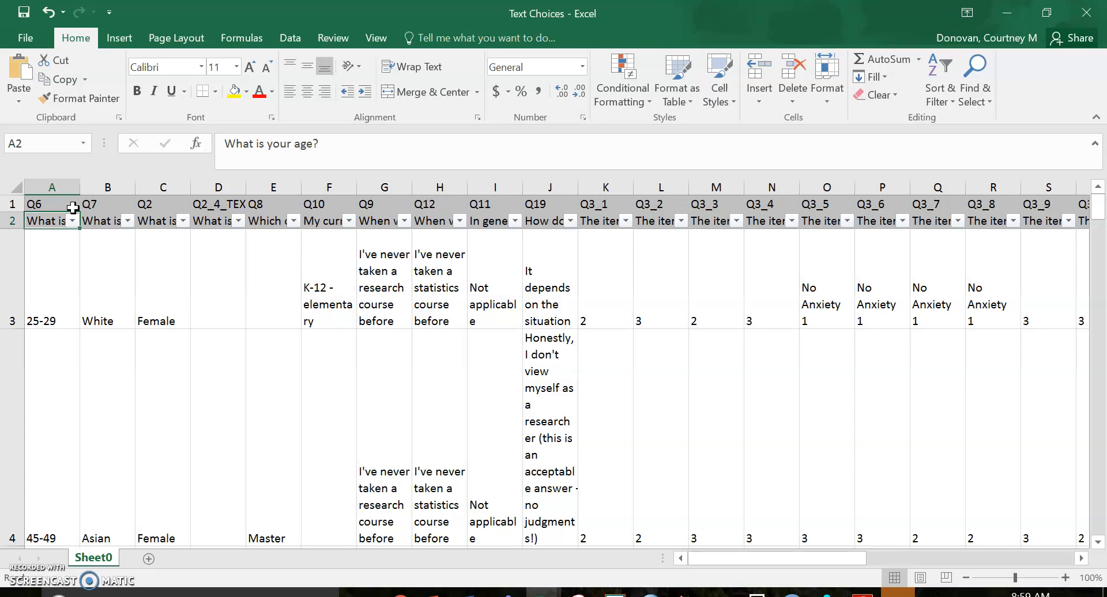
pyautogui.click(52, 204)
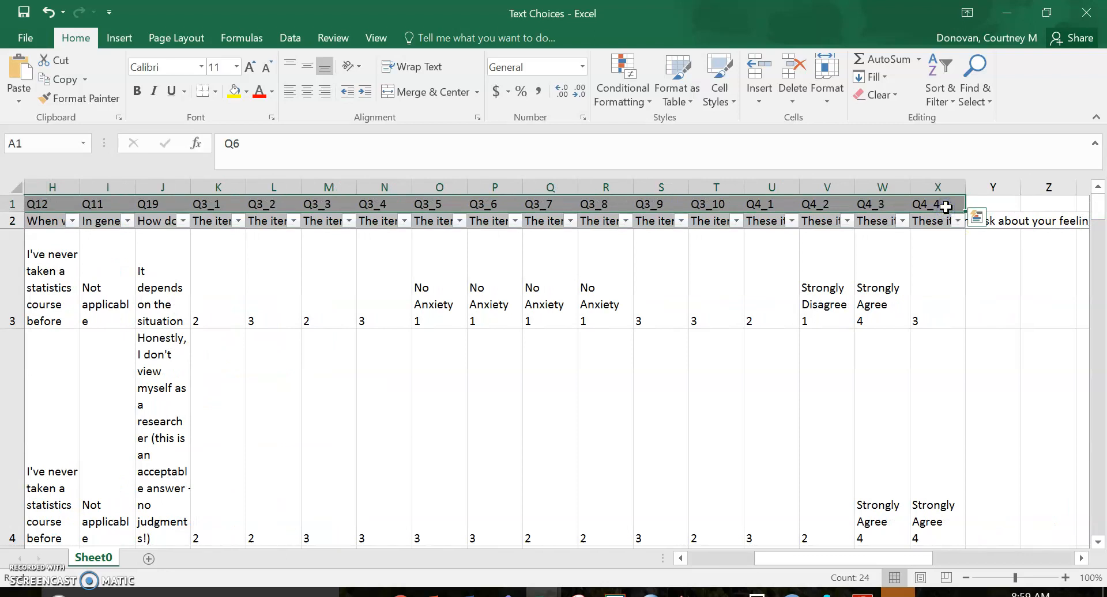
# - Copy the variable names into a new Code Book sheet, transposed down column A
pyautogui.press('ctrl+c')
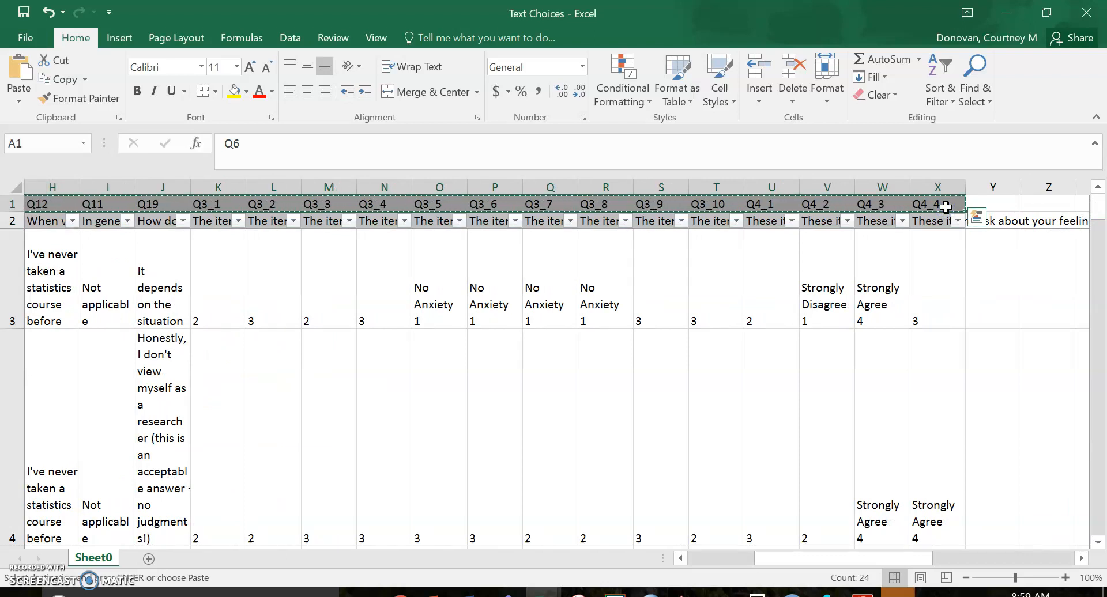
pyautogui.click(149, 559)
pyautogui.write('Code Book')
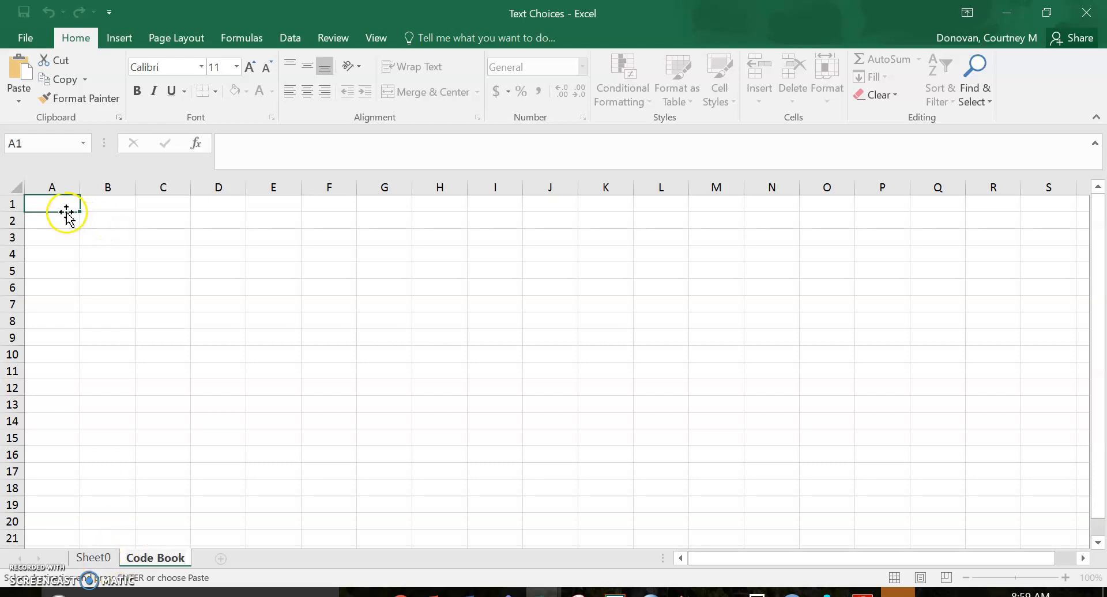
pyautogui.rightClick(51, 205)
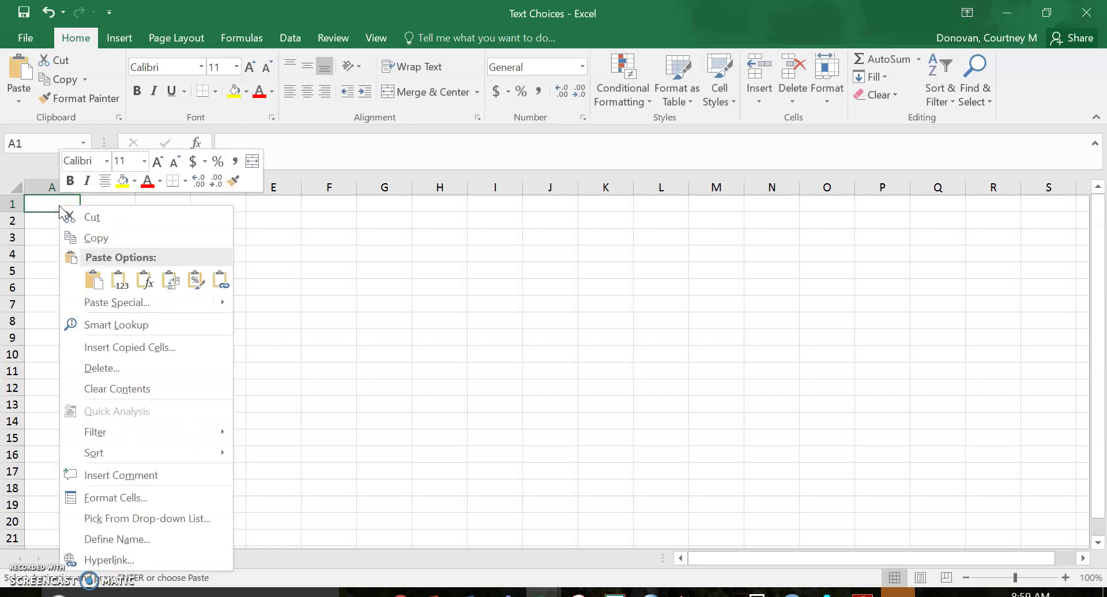
pyautogui.moveTo(104, 308)
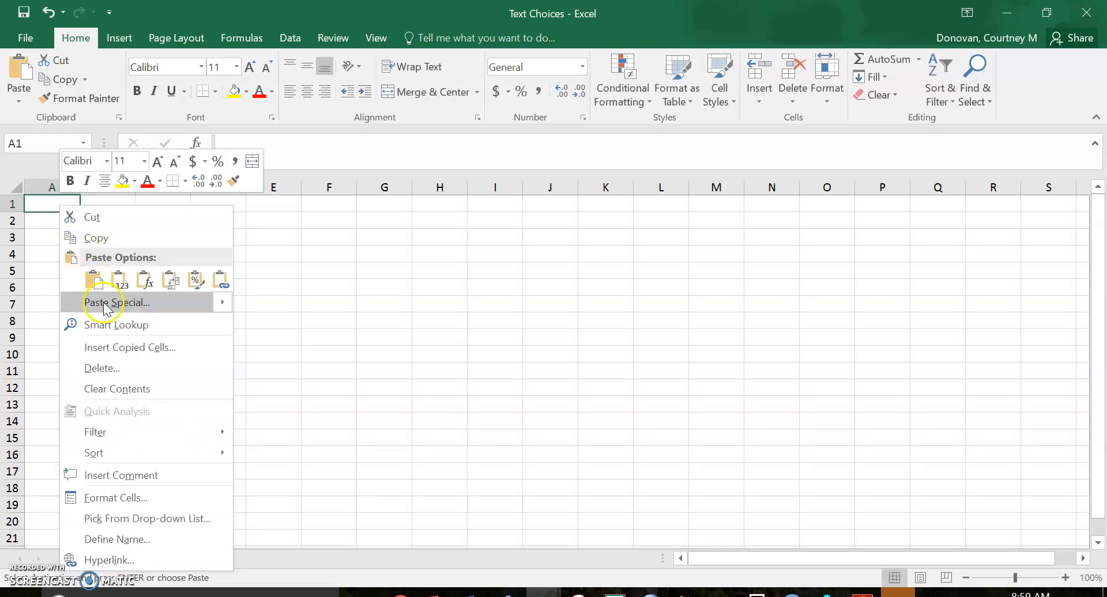
pyautogui.click(118, 302)
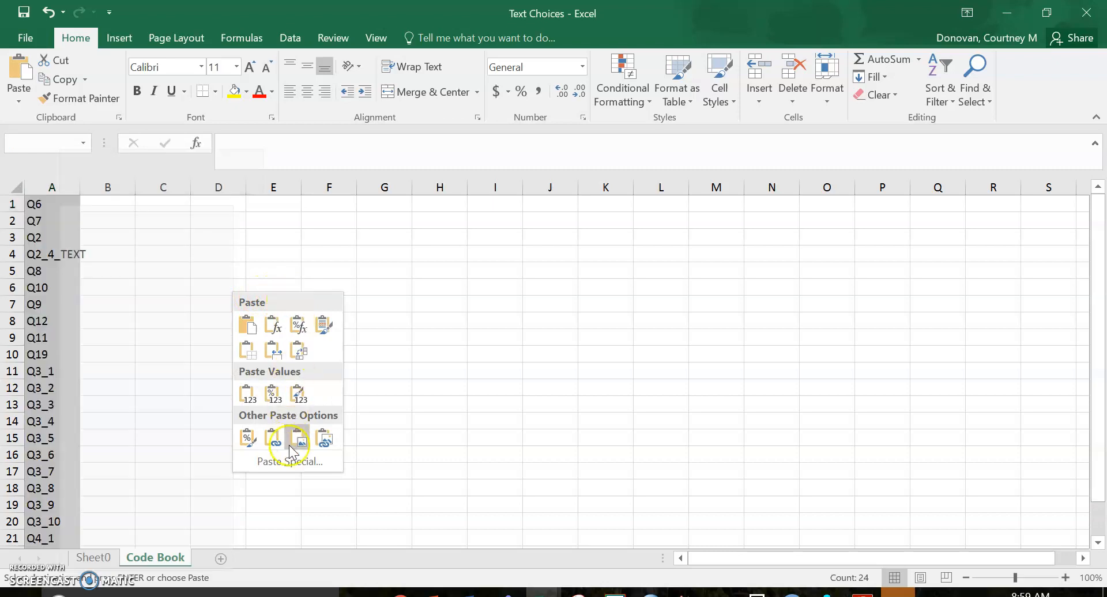
pyautogui.rightClick(289, 446)
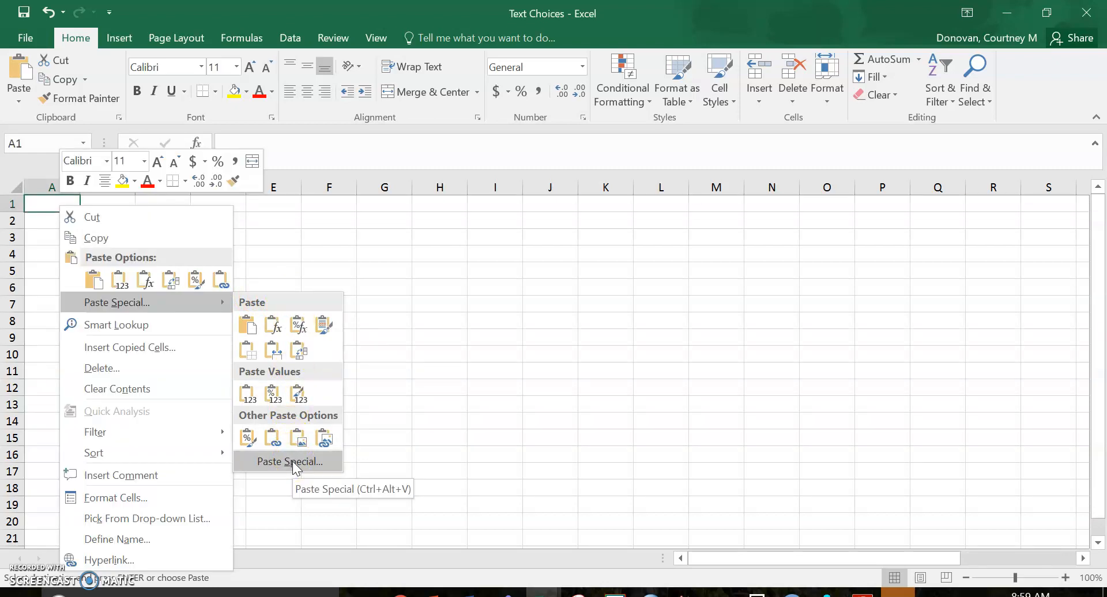
pyautogui.click(288, 461)
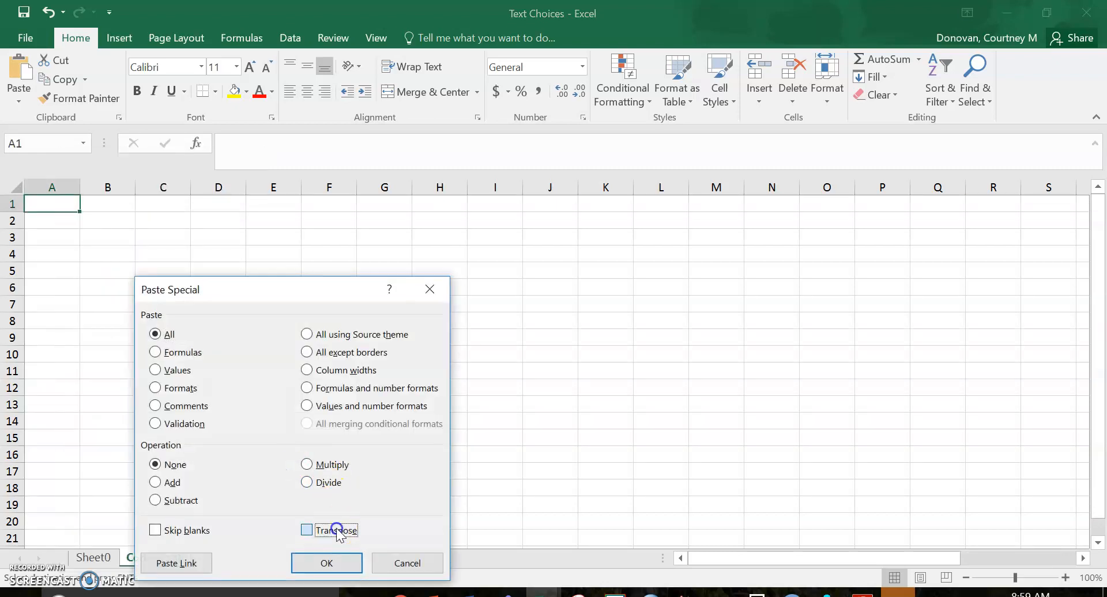
pyautogui.click(306, 531)
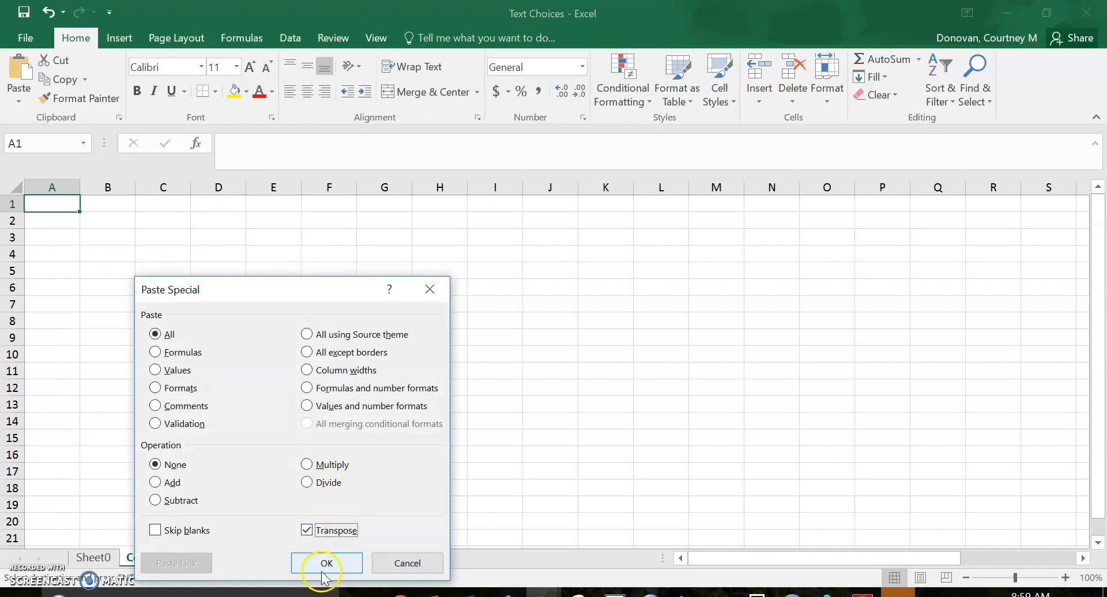
pyautogui.click(326, 563)
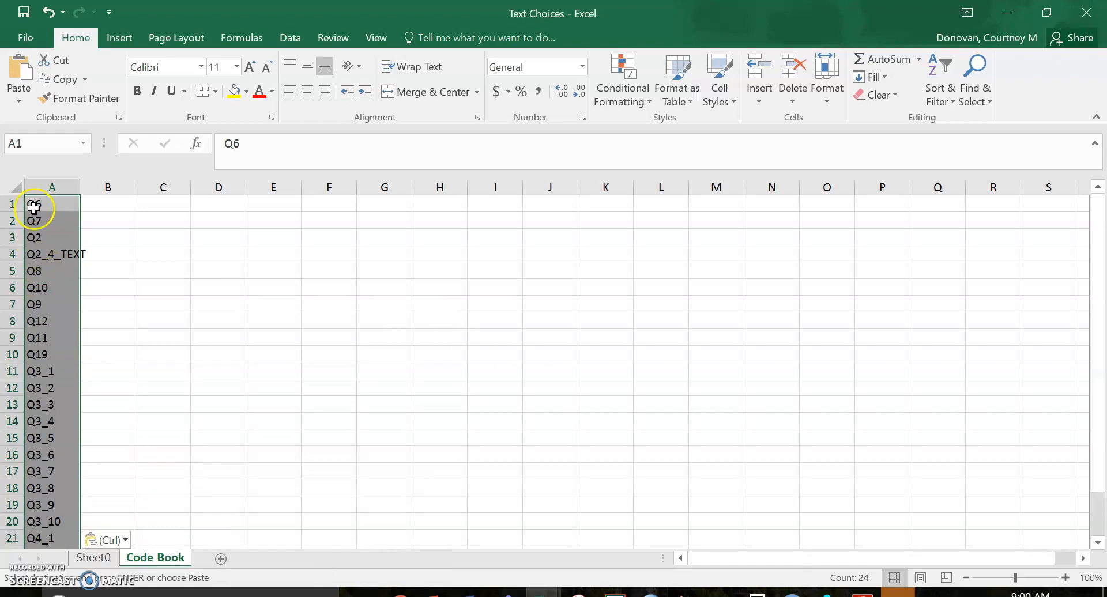
pyautogui.click(34, 221)
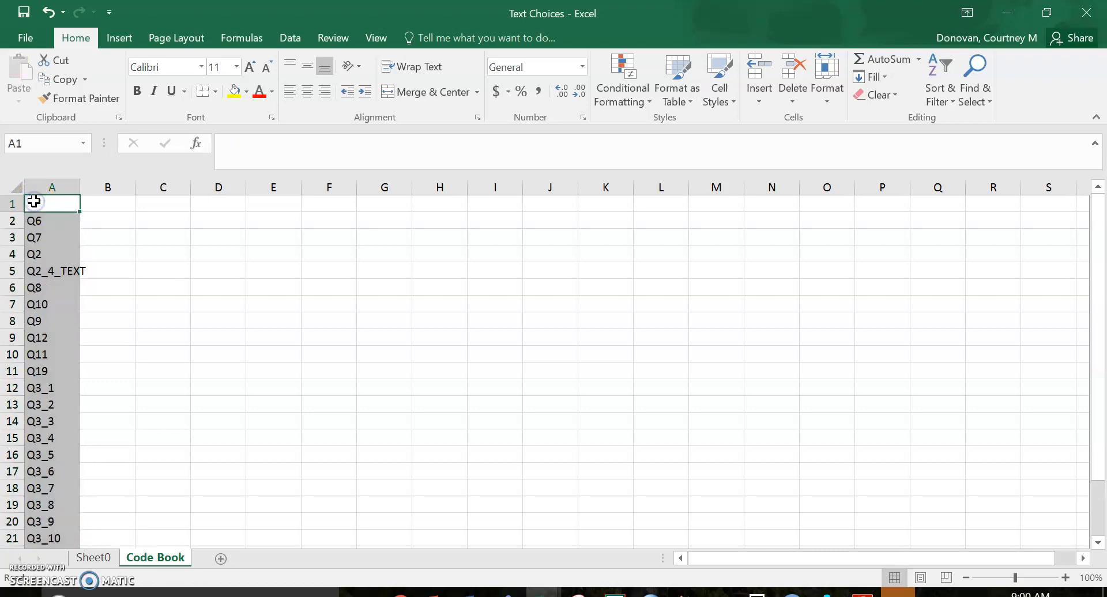
# - Label the Code Book header cells 'Varible Name' and 'Item Content'
pyautogui.write('Varible Name')
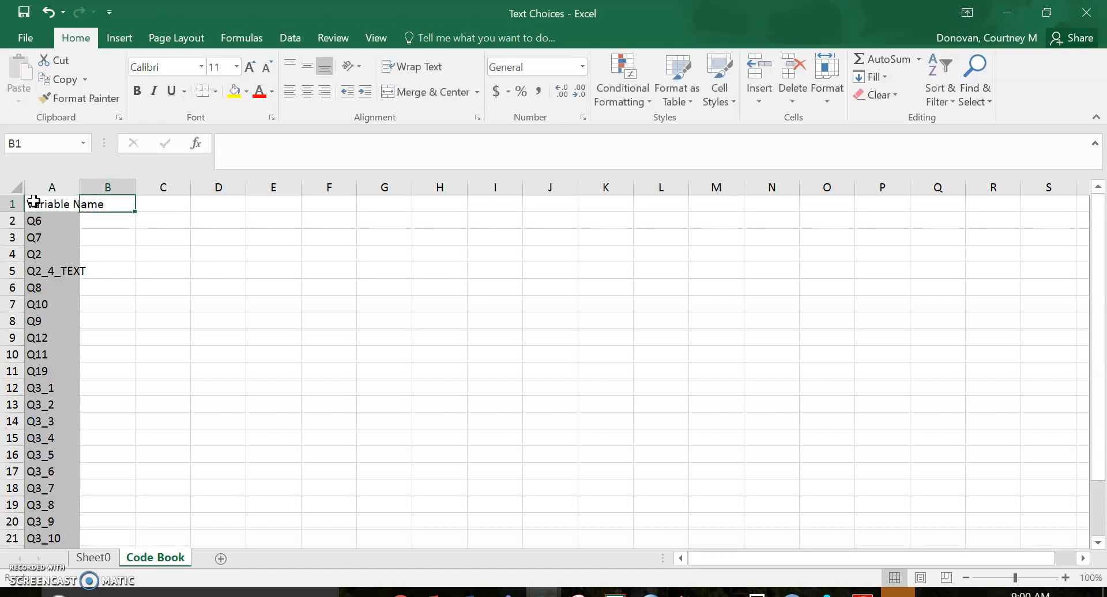
pyautogui.write('Ite')
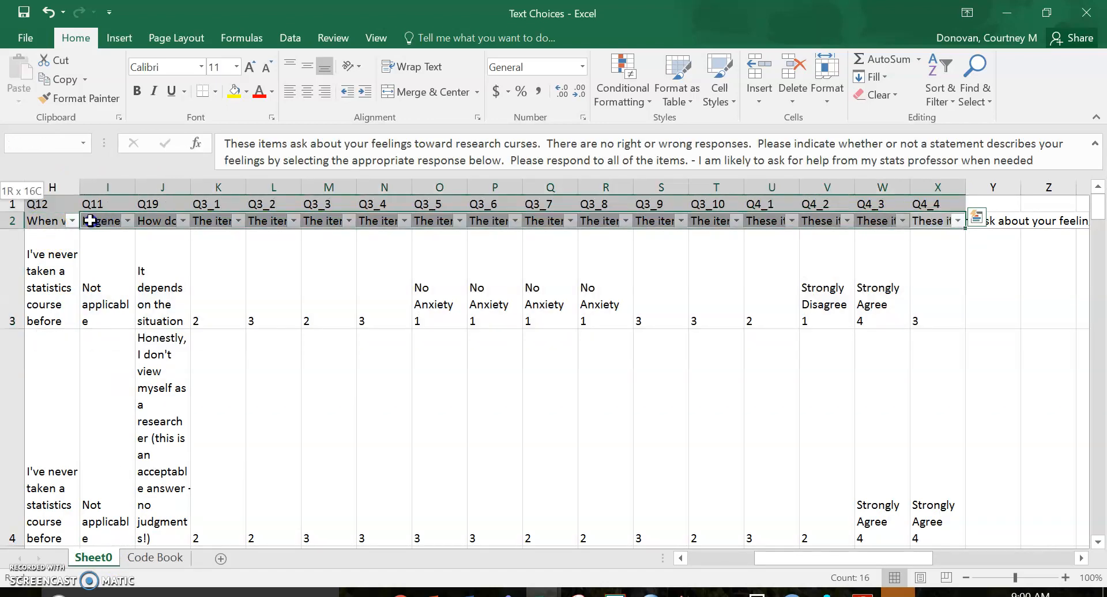
# - Paste Sheet0's question texts transposed into Code Book column B beside each variable name
pyautogui.hscroll(-3)
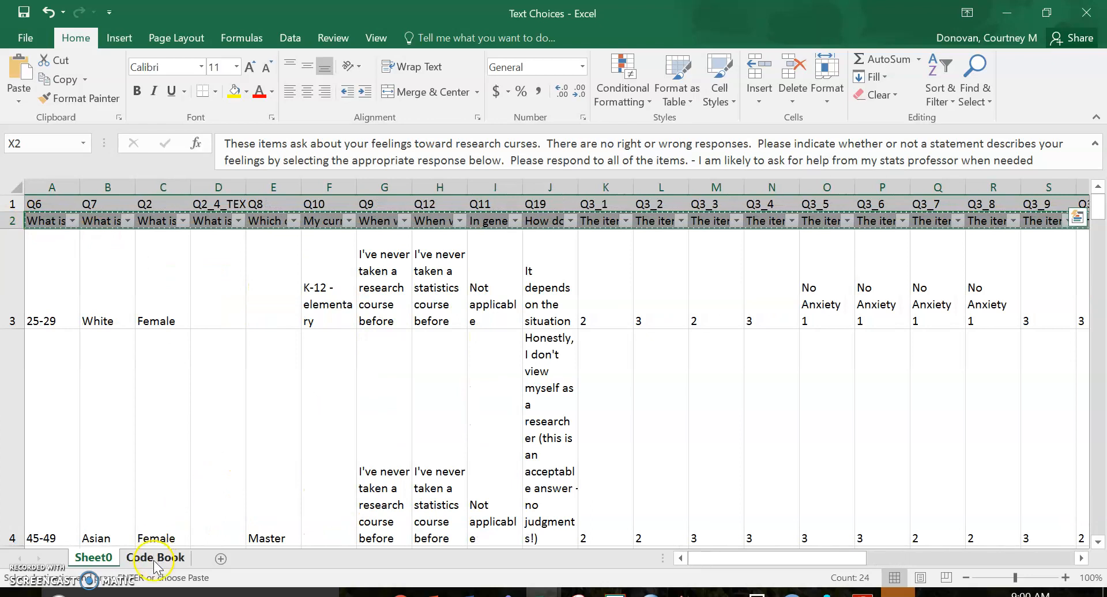
pyautogui.rightClick(146, 220)
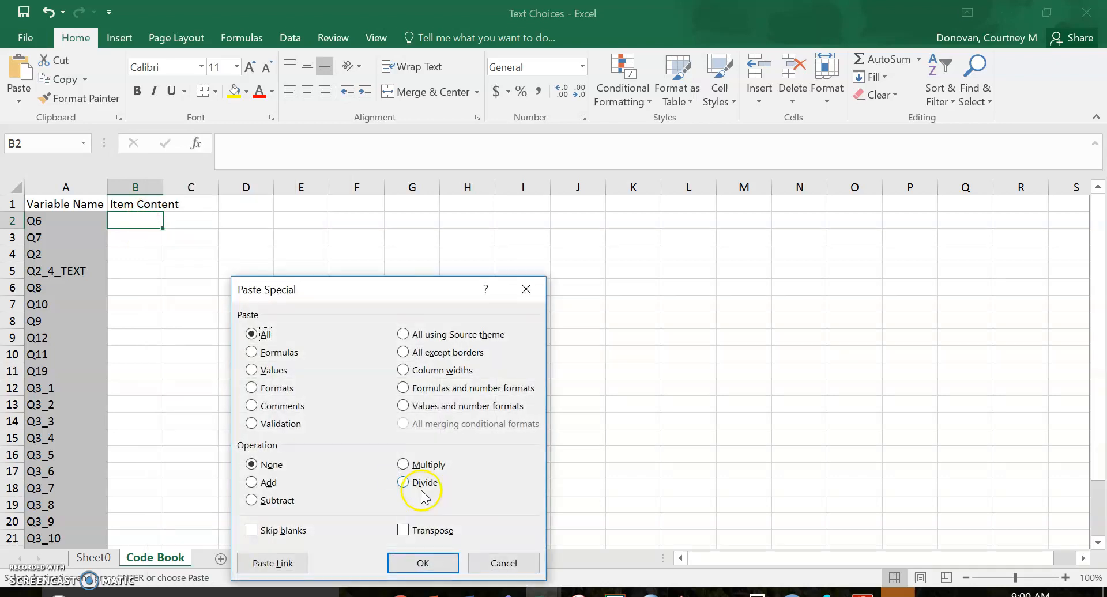
pyautogui.click(423, 563)
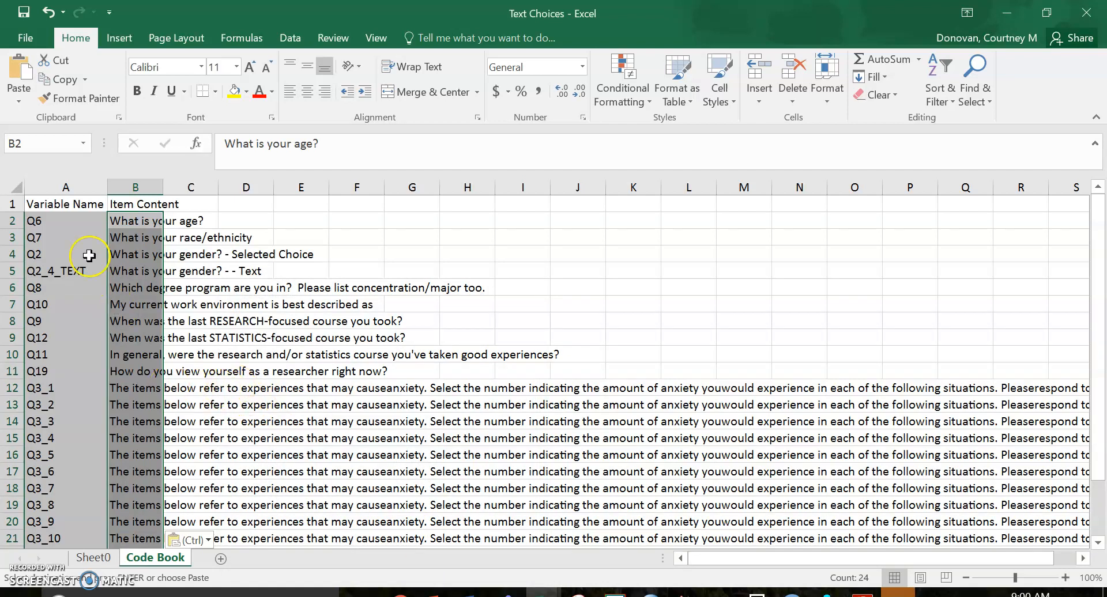
pyautogui.click(57, 221)
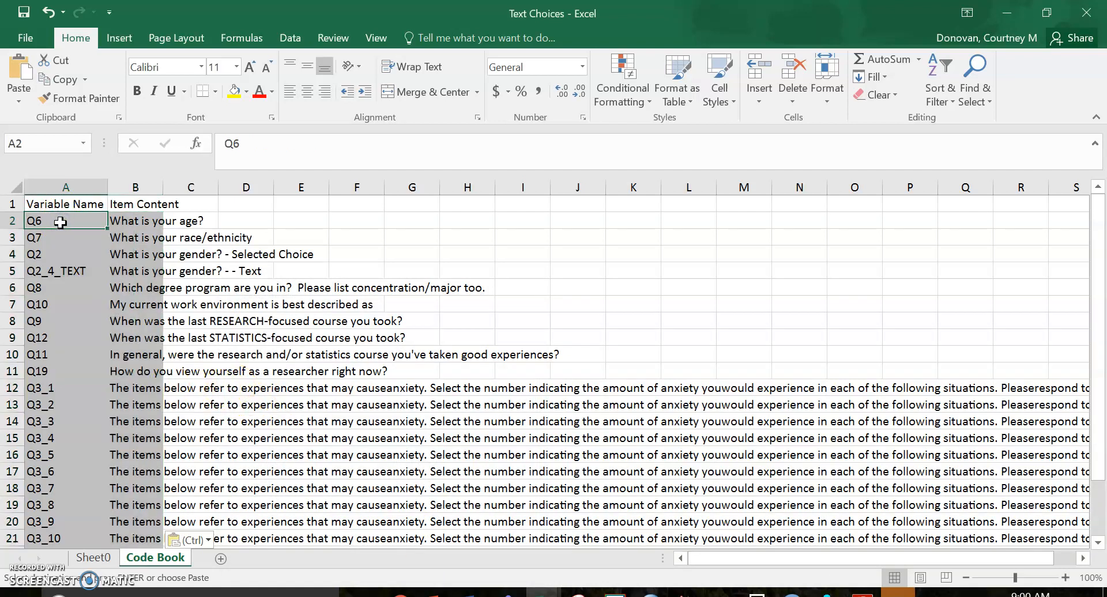
# - Rename Q6, Q7, Q2 to Age, Race, Gender and paste them into Sheet0's header row
pyautogui.write('Age')
pyautogui.click(66, 254)
pyautogui.write('Gender')
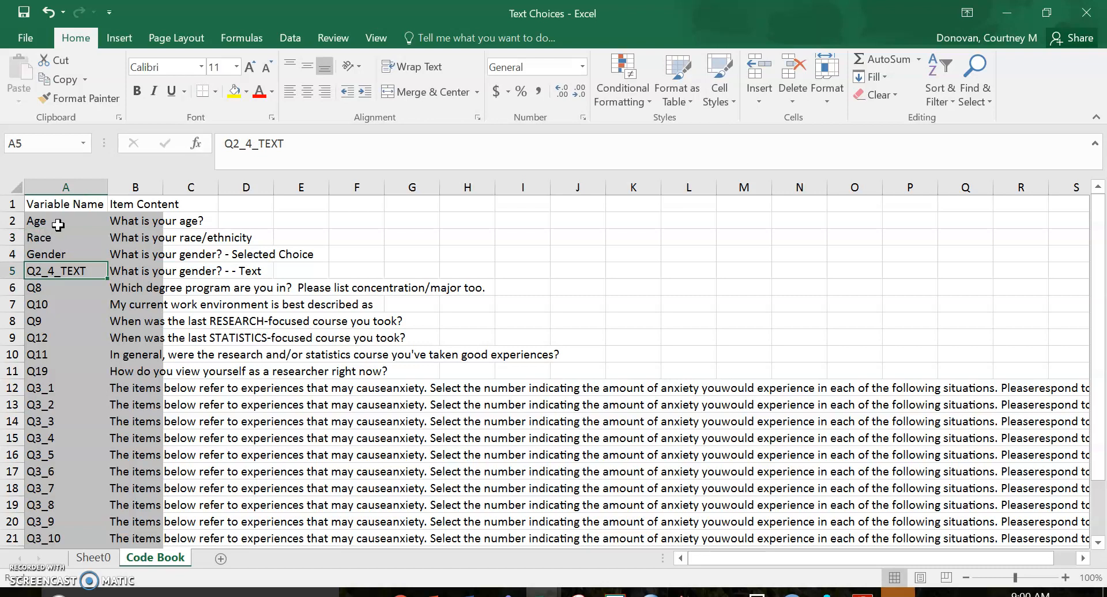
pyautogui.moveTo(60, 221); pyautogui.dragTo(60, 254)
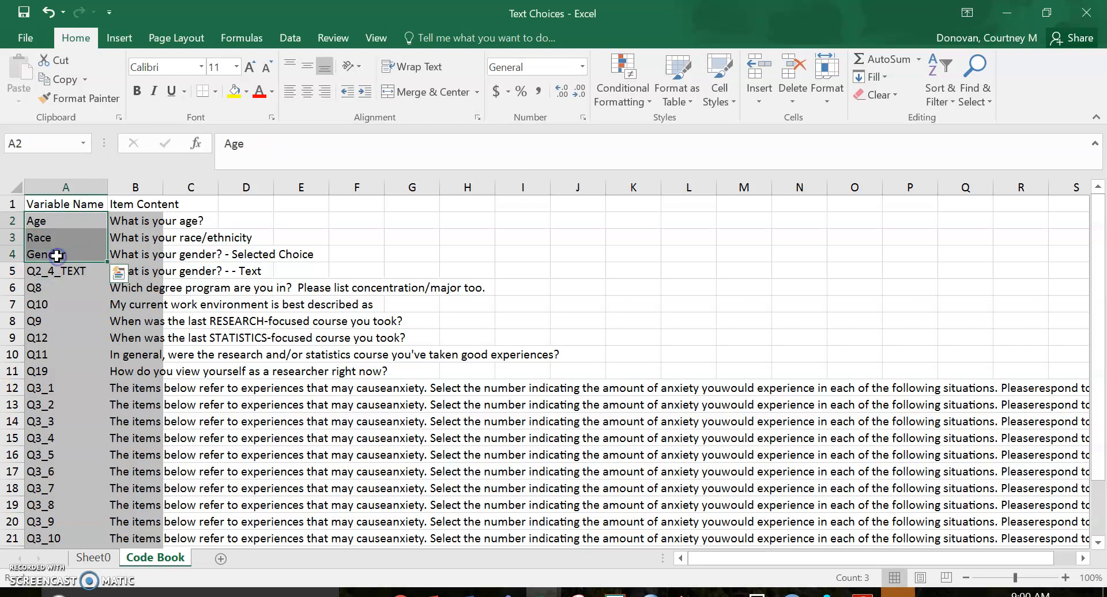
pyautogui.scroll(-3)
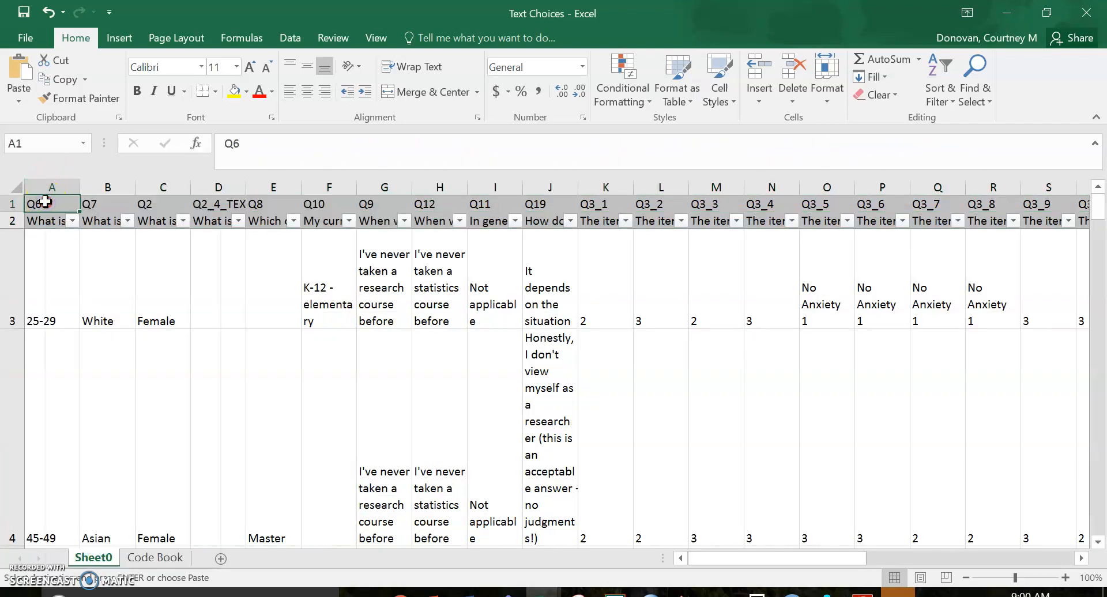
pyautogui.rightClick(50, 203)
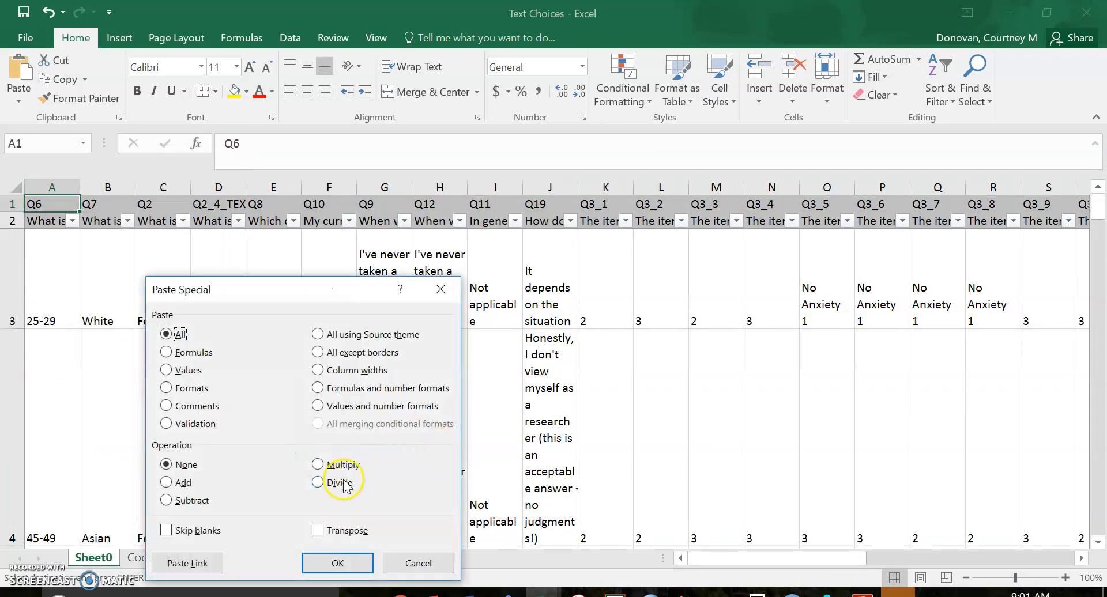
pyautogui.click(337, 564)
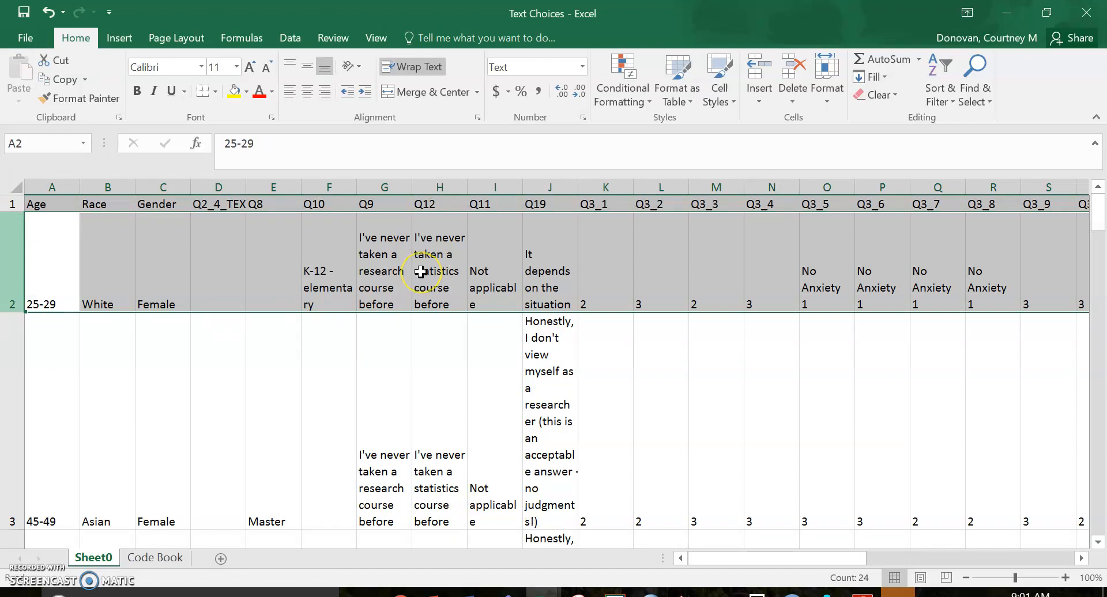
# - Check the renamed Gender header on Sheet0, then return to the Code Book
pyautogui.click(162, 204)
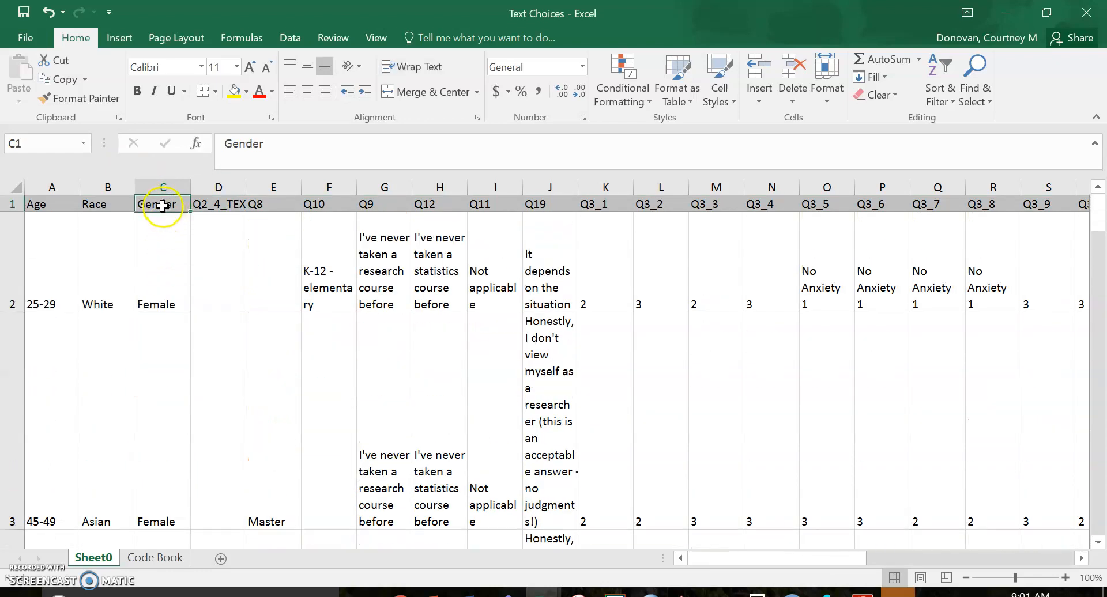
pyautogui.click(154, 557)
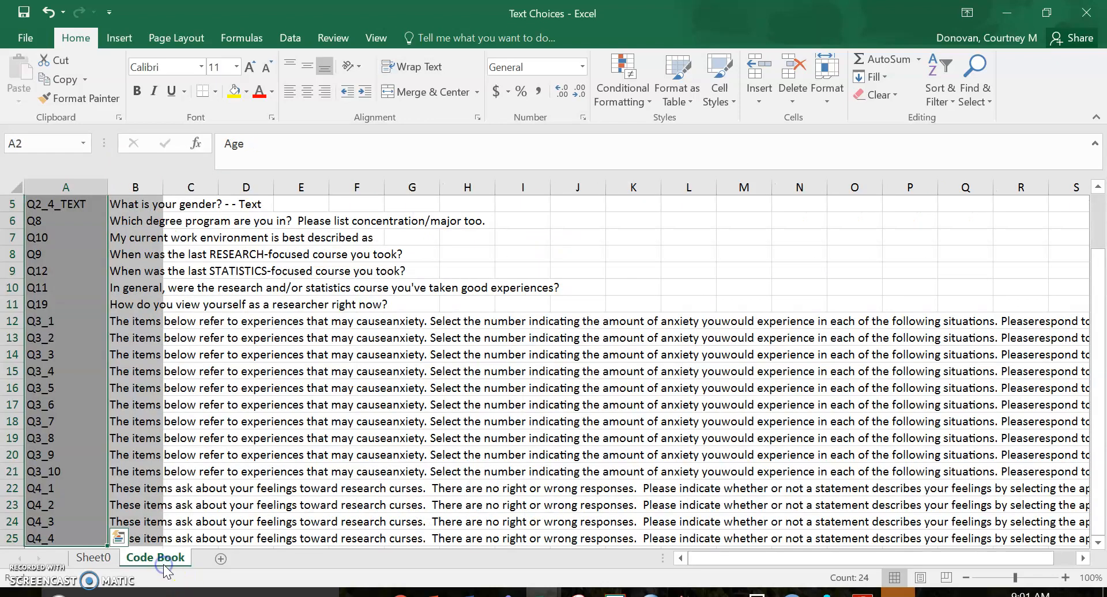
# - Trim Q3_1 and Q3_2 item text, e.g. 'Interpreting the meaning of a table in a journal article'
pyautogui.click(135, 322)
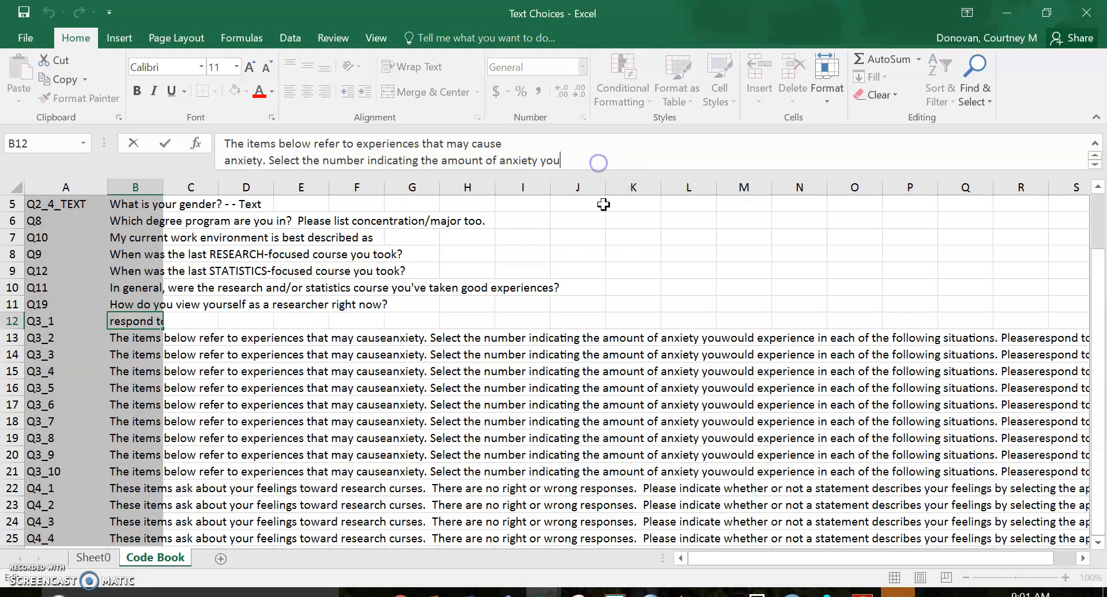
pyautogui.moveTo(744, 575)
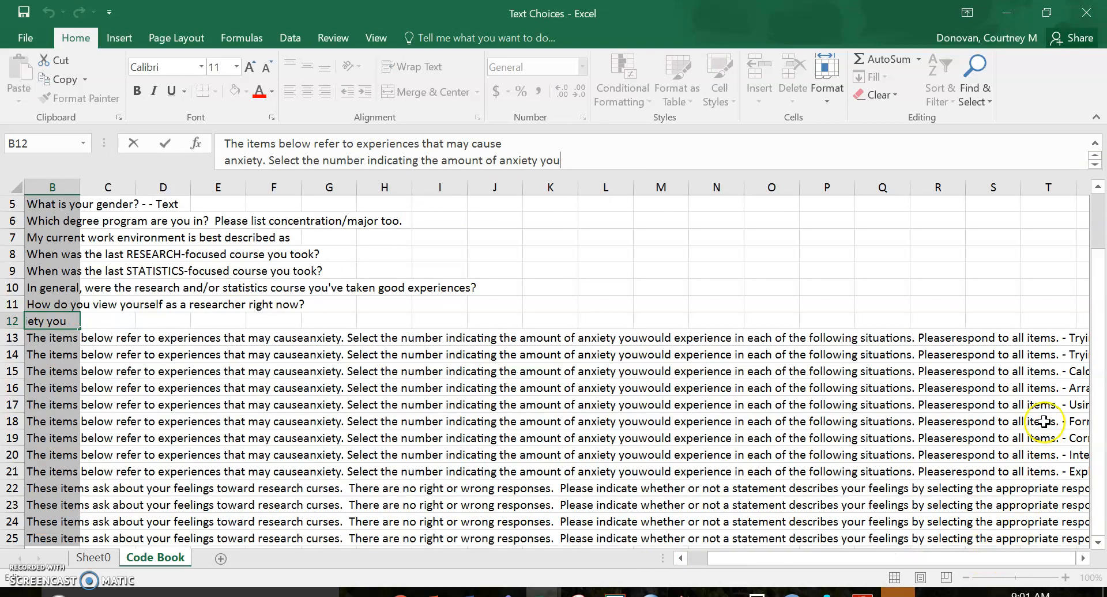
pyautogui.moveTo(122, 337)
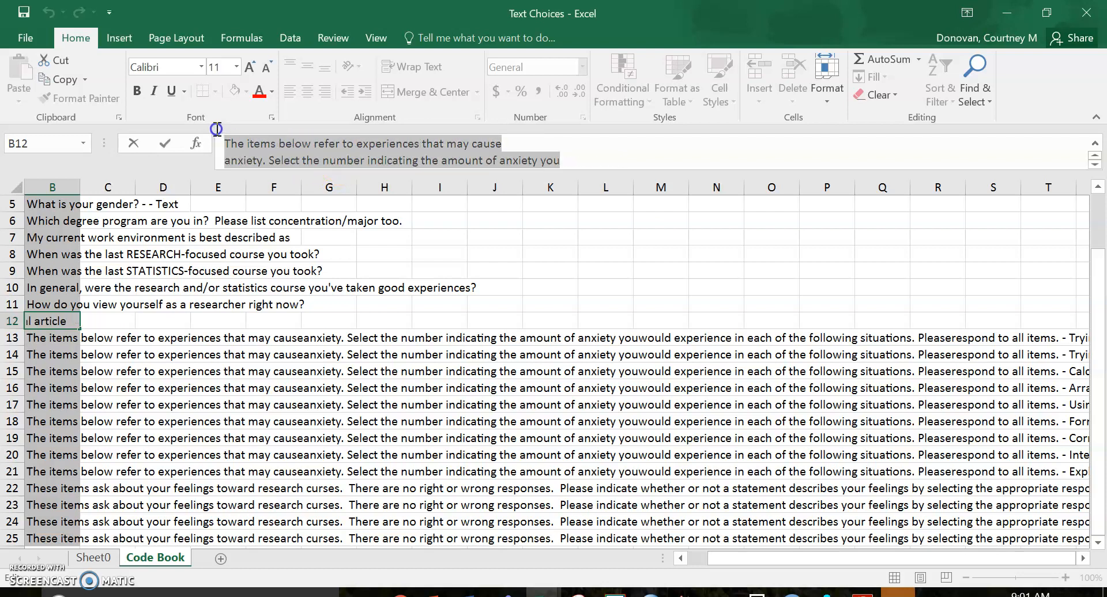
pyautogui.write('Interpreting the meaning of a table in a journal article')
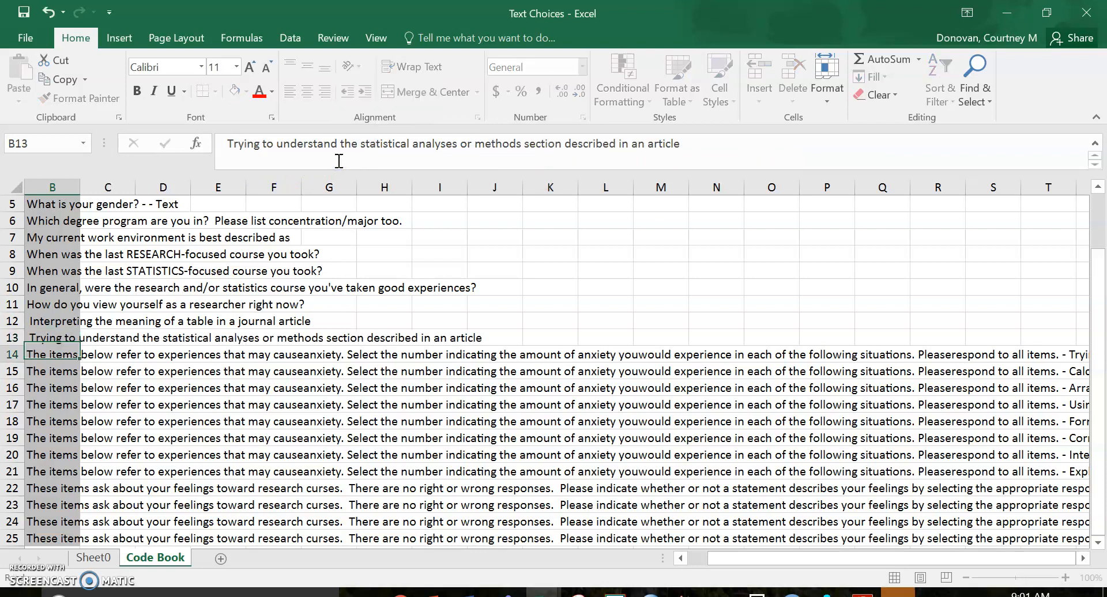
pyautogui.click(40, 322)
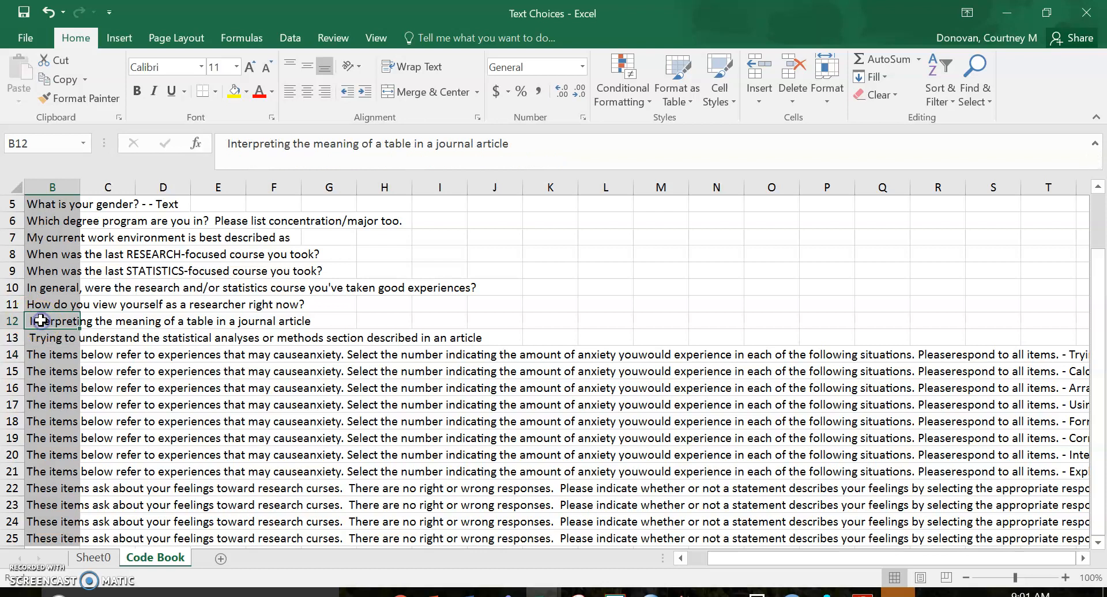
pyautogui.click(51, 338)
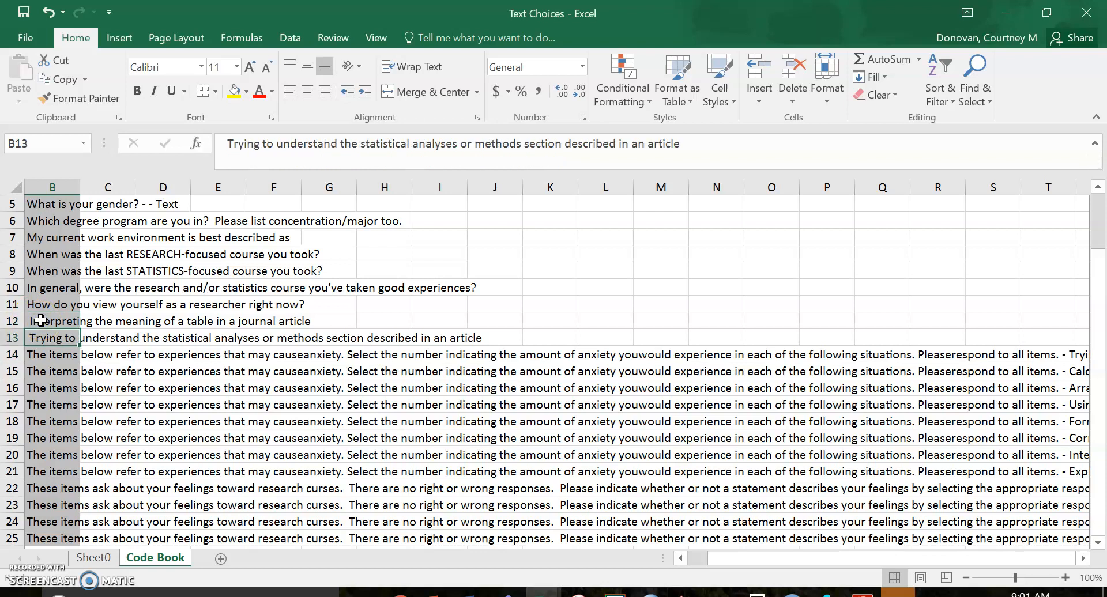